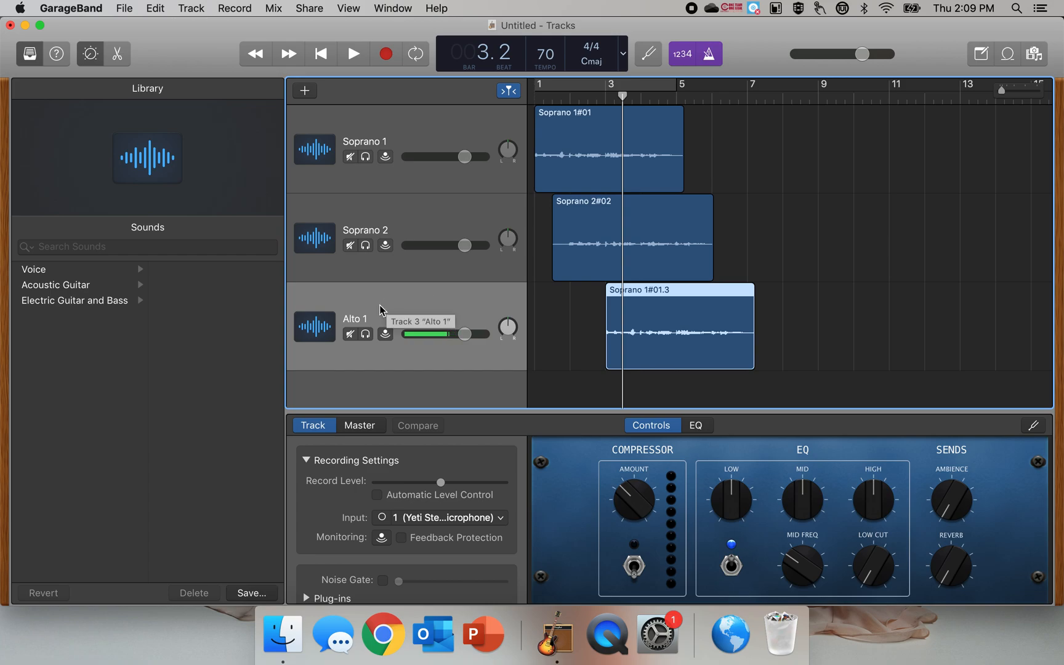
Rename the Alto 1 track to 'Bass'
double_click(354, 319)
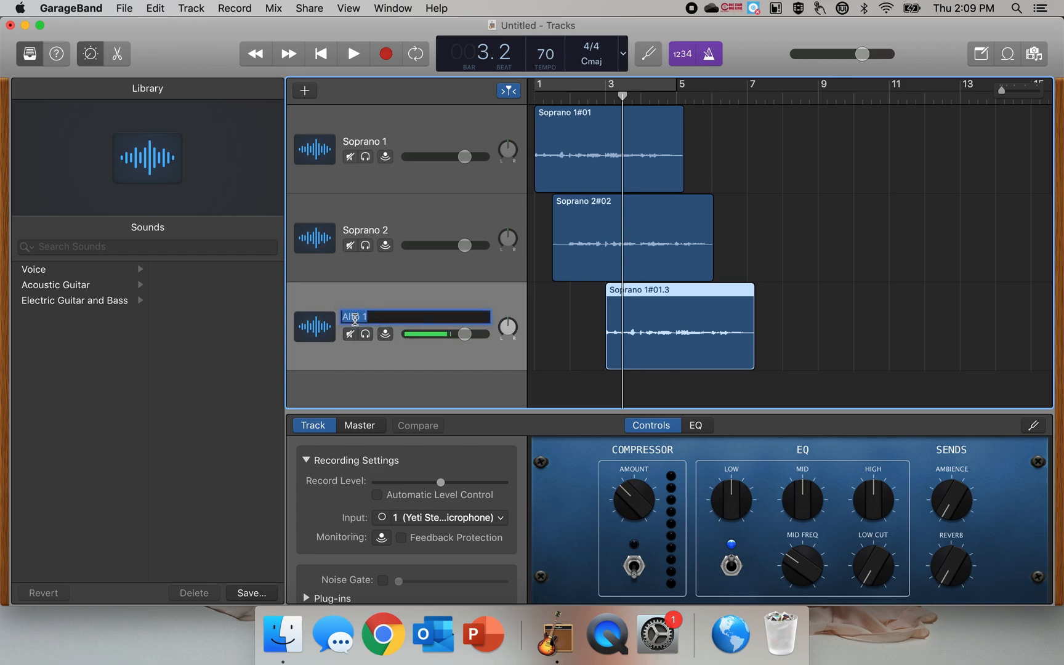
text(Bass)
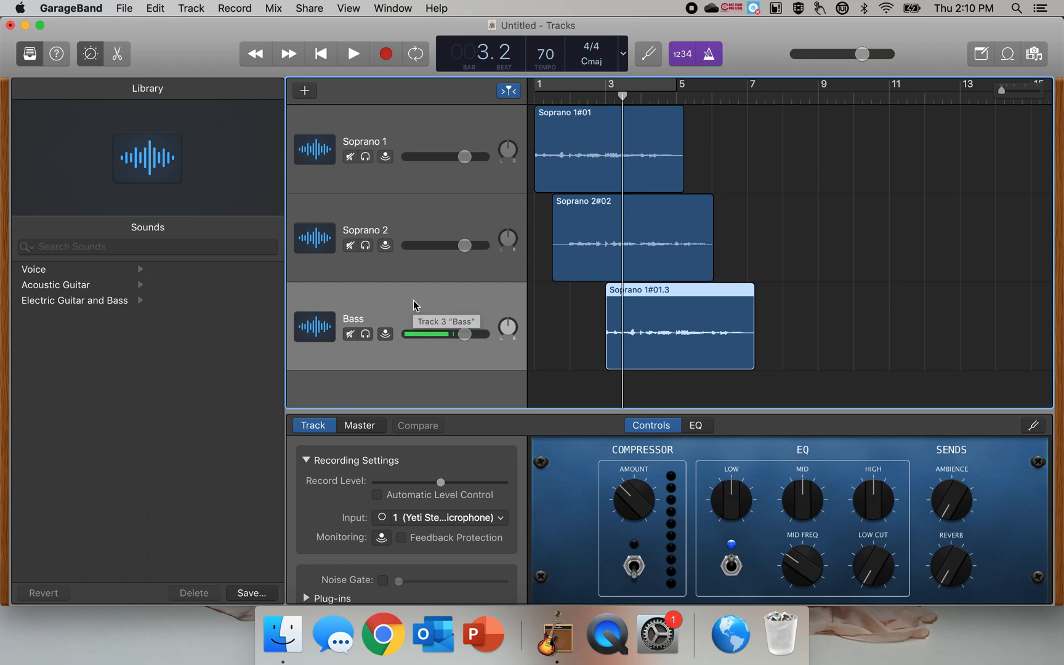
mouse_move(383, 305)
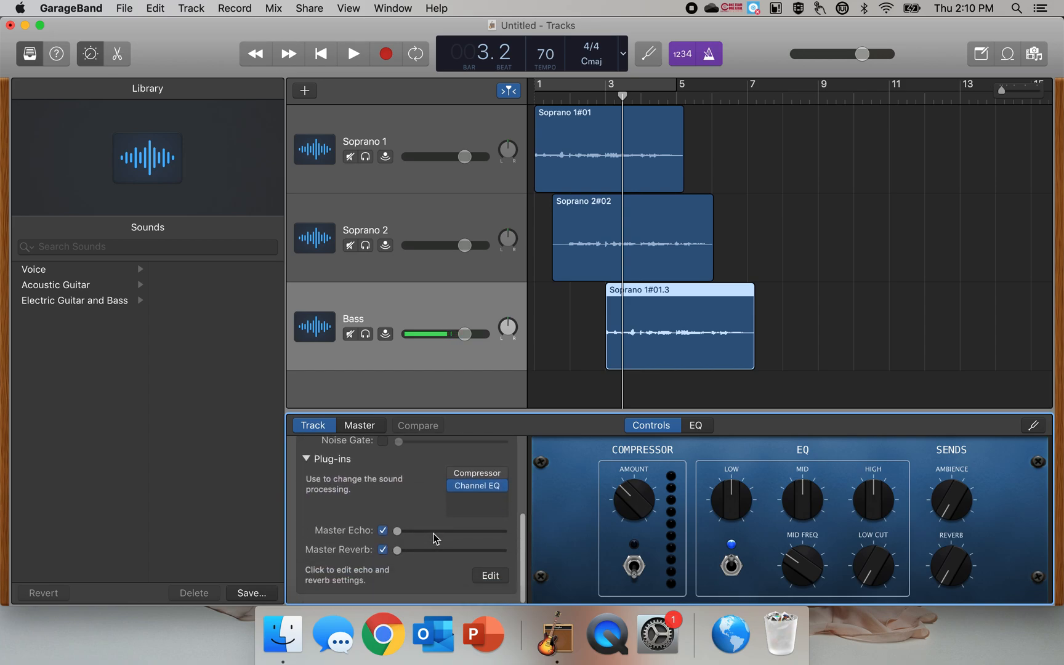
mouse_move(391, 500)
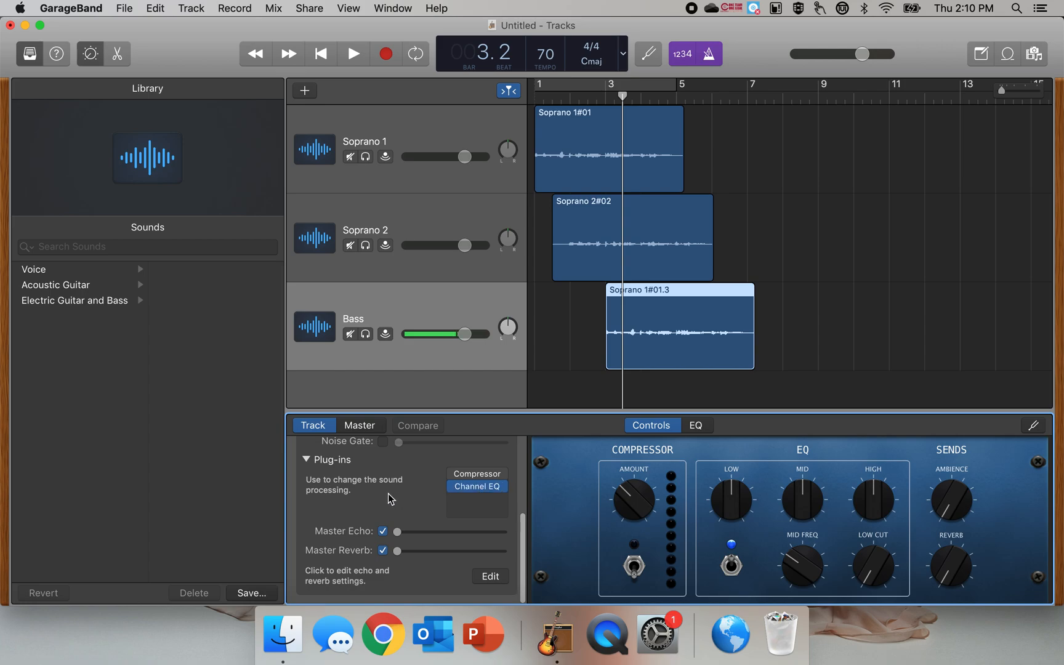
mouse_move(443, 503)
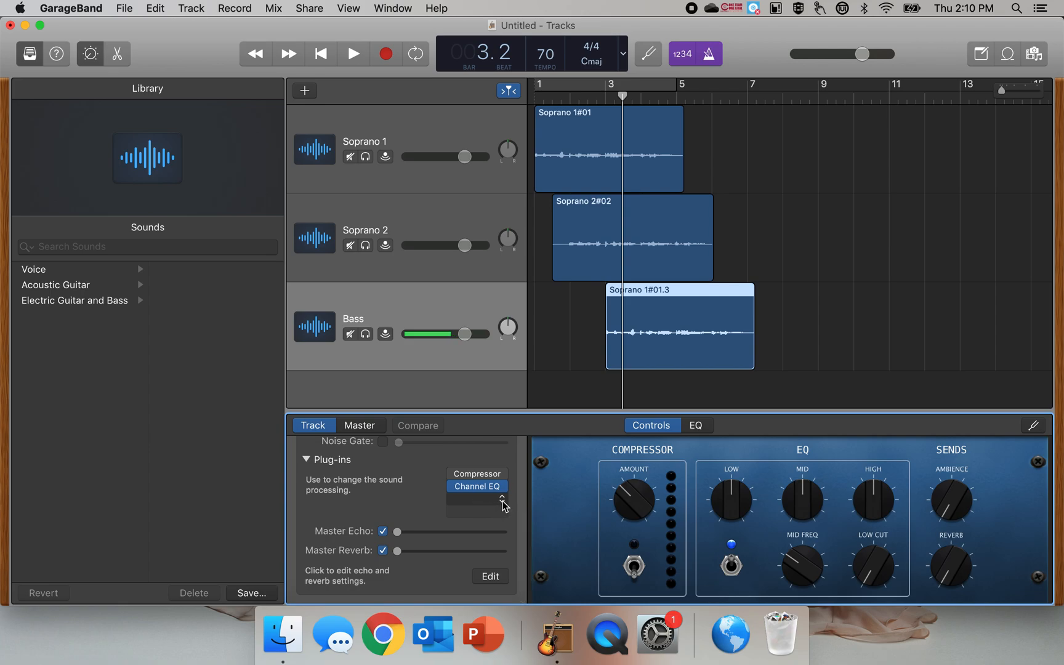
Insert a Vocal Transformer plug-in below Channel EQ and lower its pitch
click(478, 486)
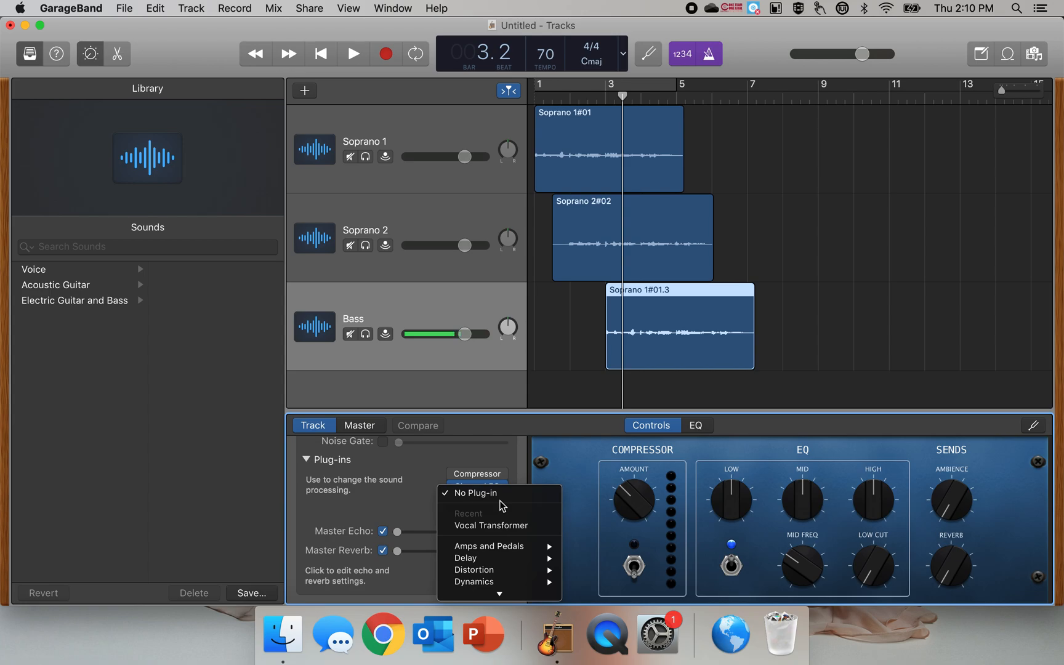
click(490, 525)
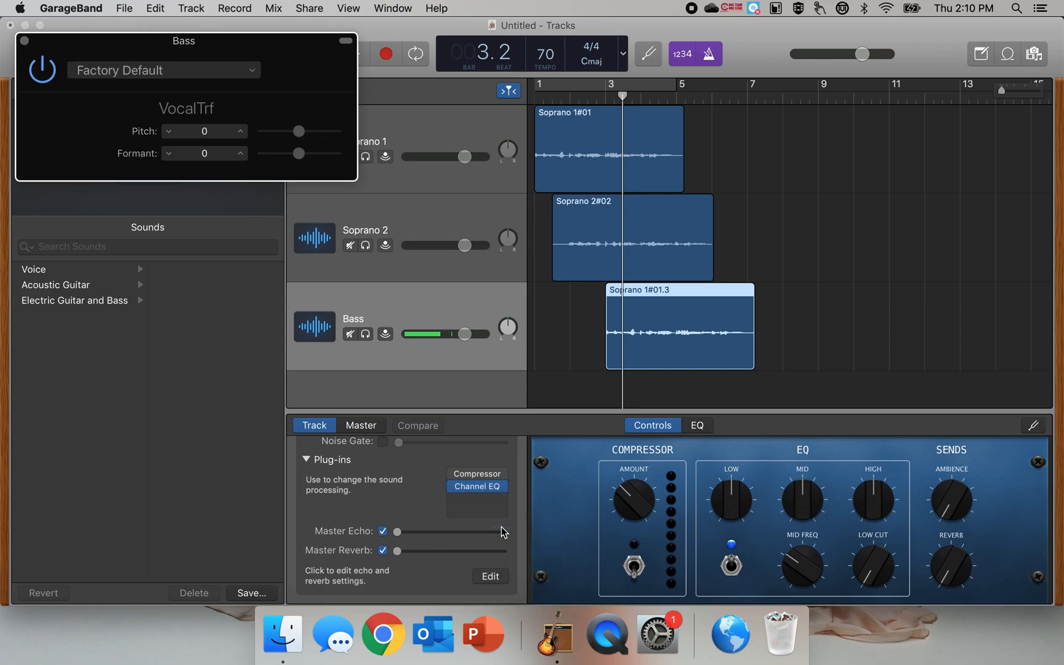
click(476, 498)
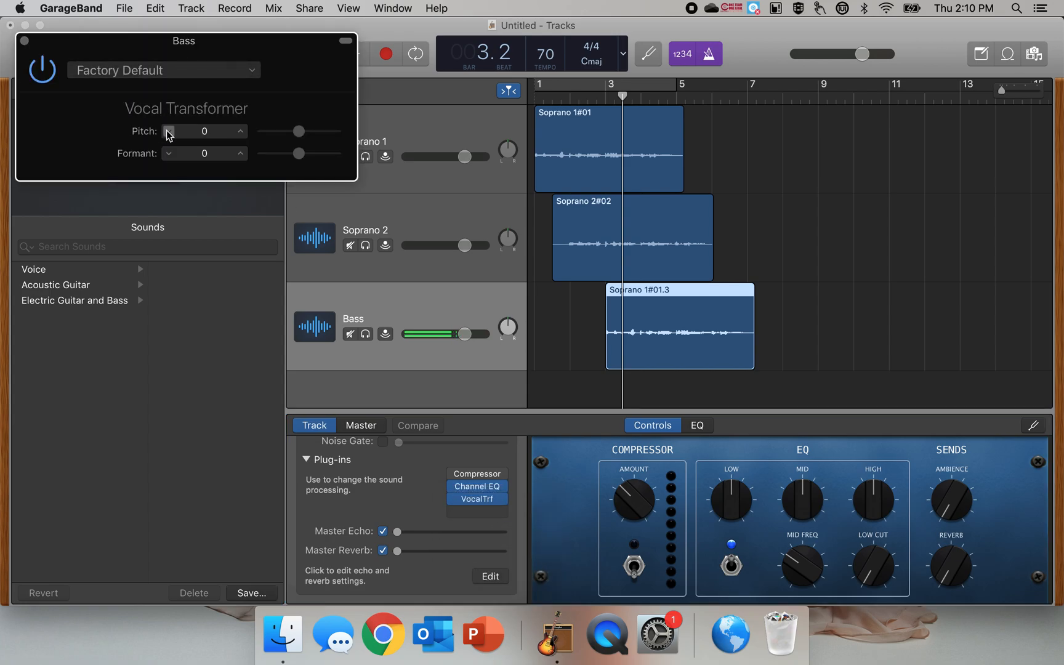
click(168, 134)
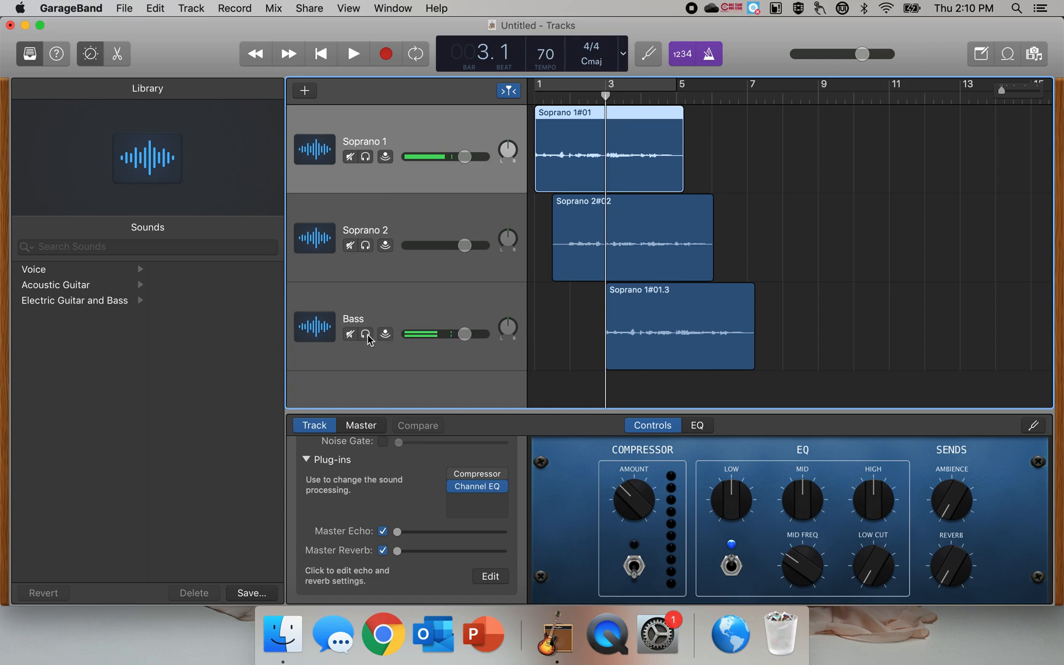
Solo the Bass track and play it briefly on its own, then stop
click(365, 334)
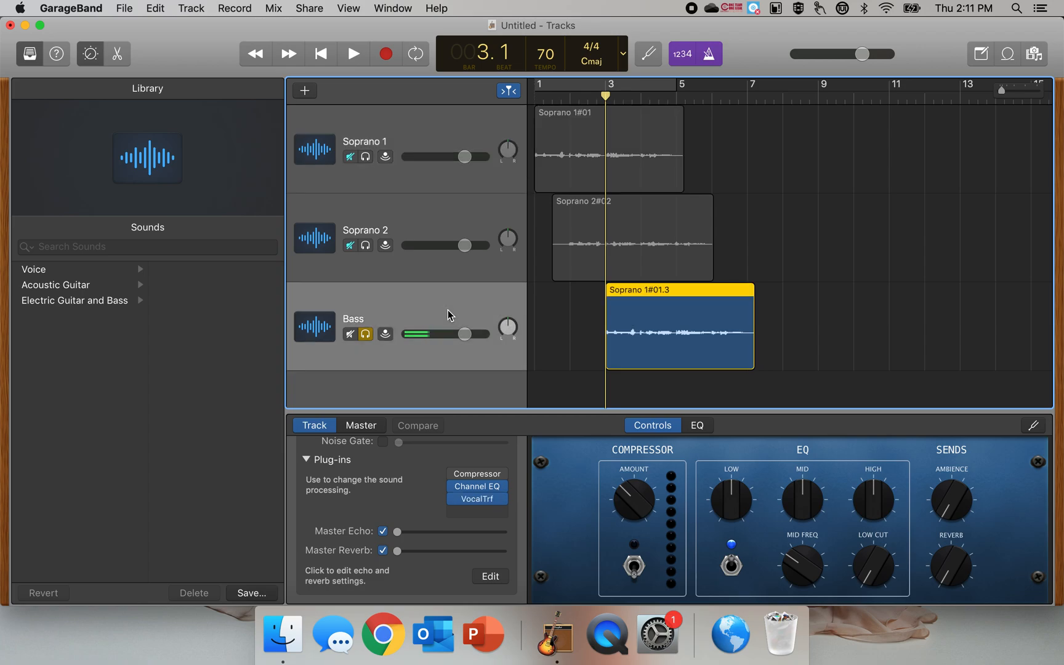
mouse_move(656, 633)
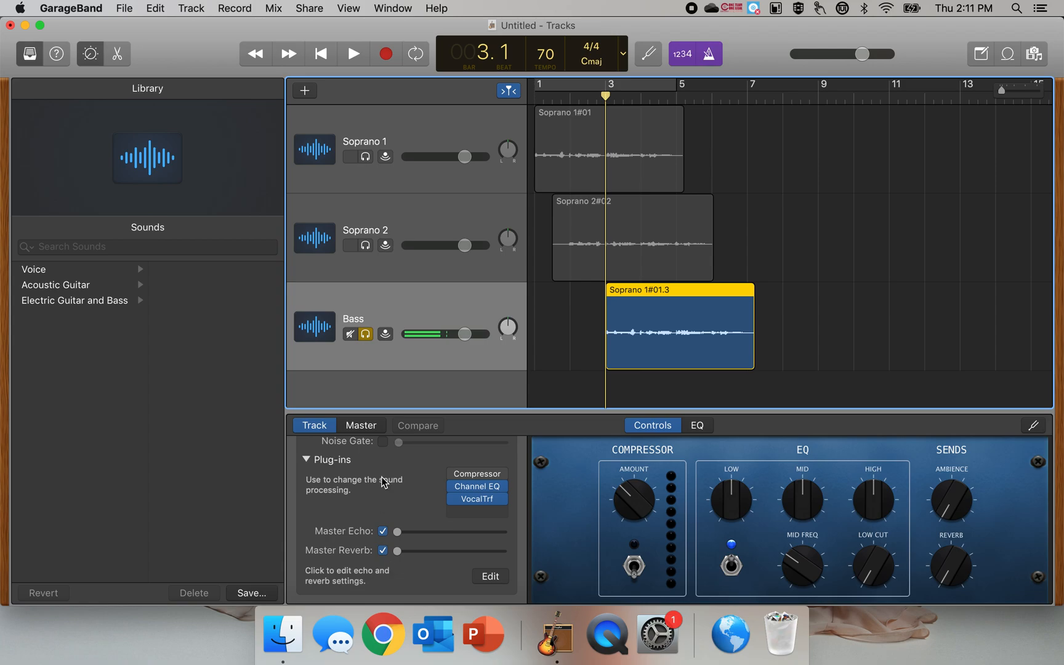
click(353, 53)
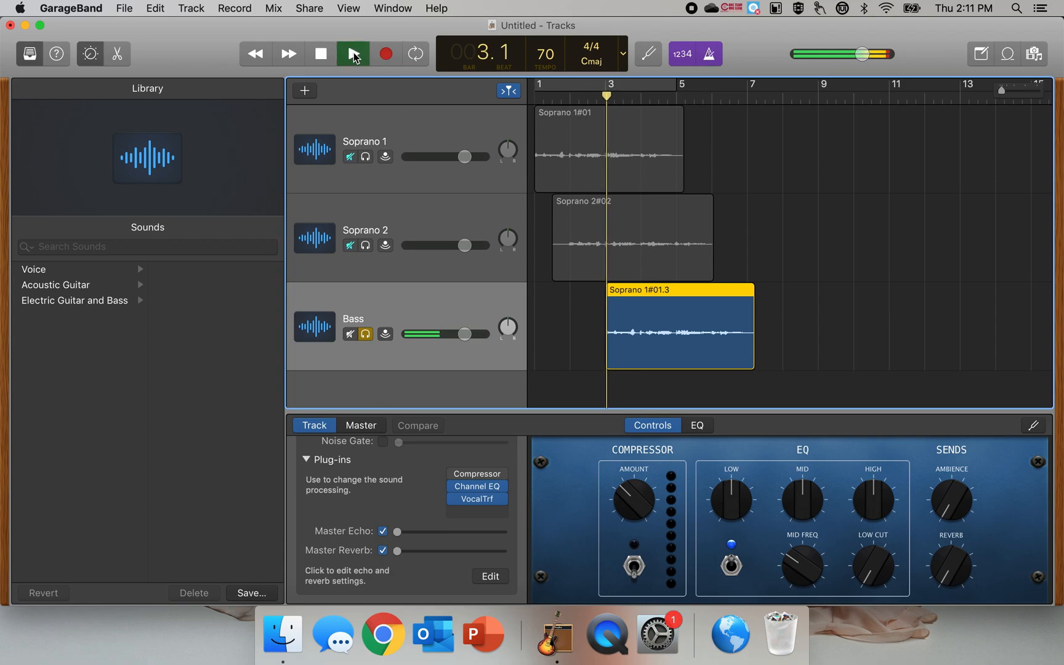
click(352, 53)
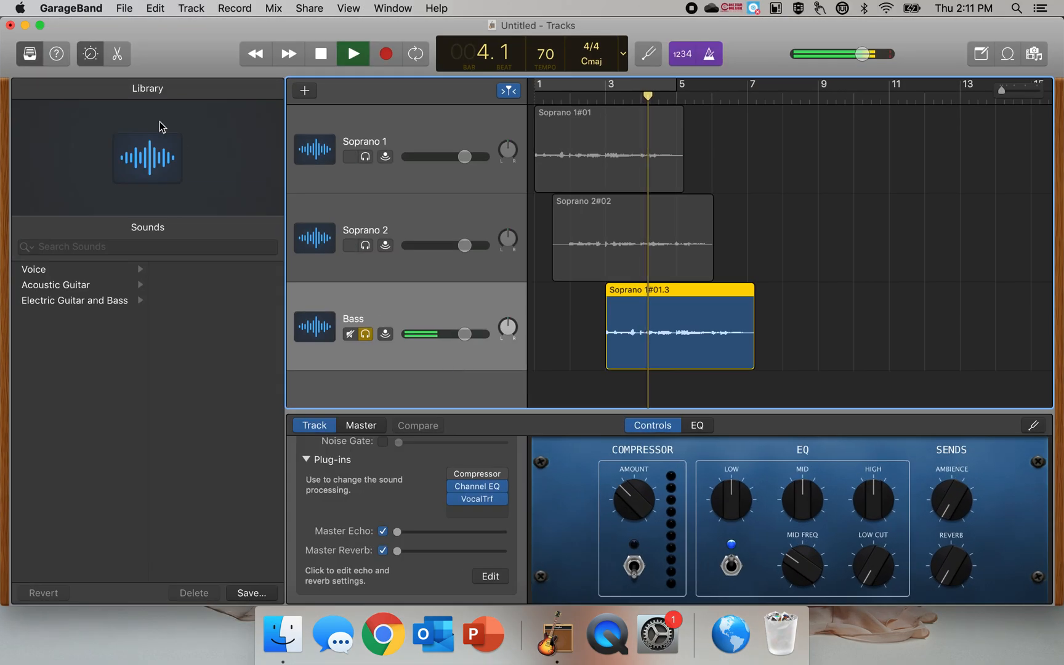
click(352, 53)
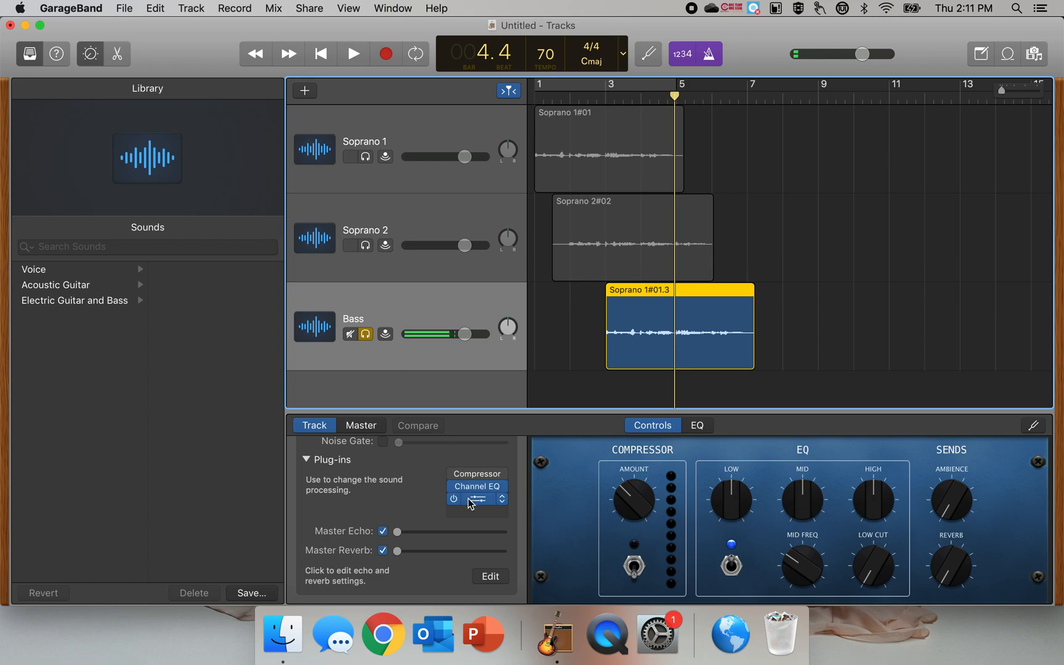
click(476, 498)
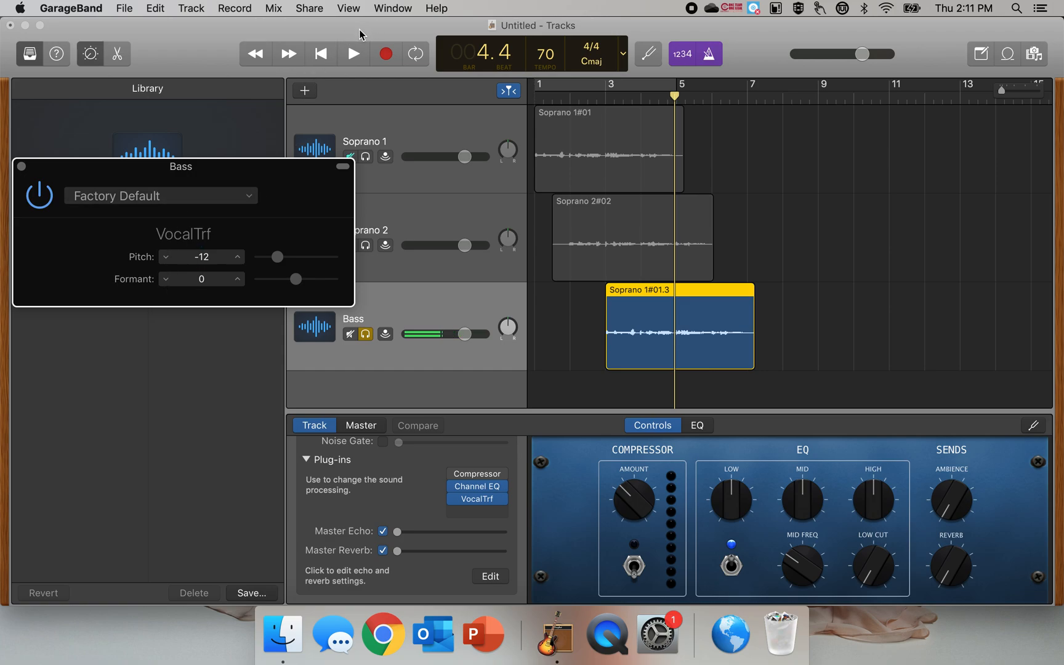
click(352, 54)
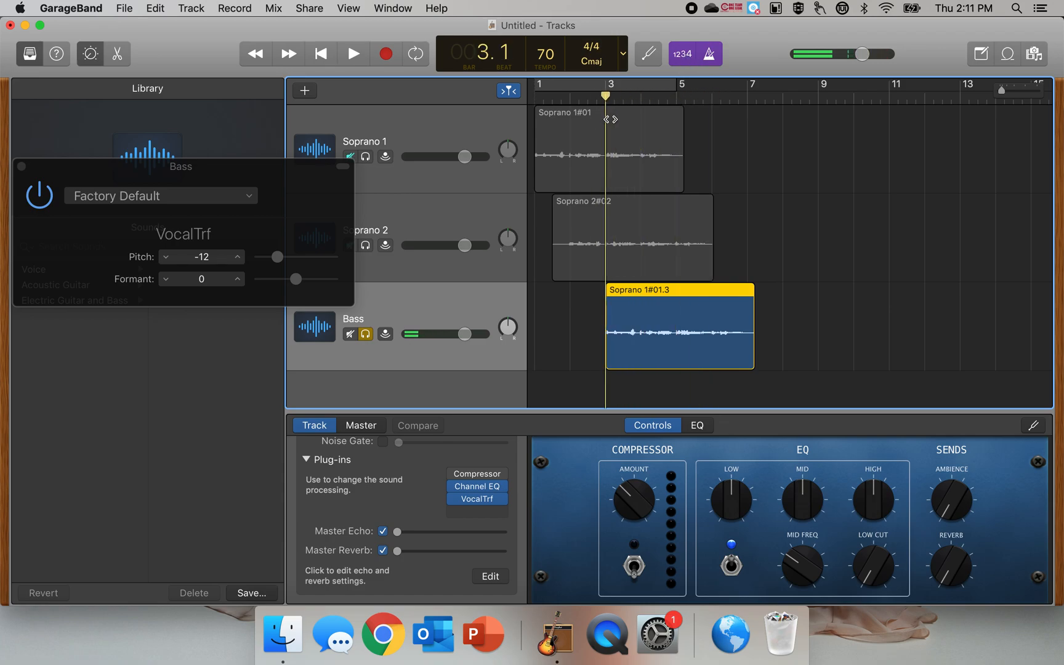
click(352, 54)
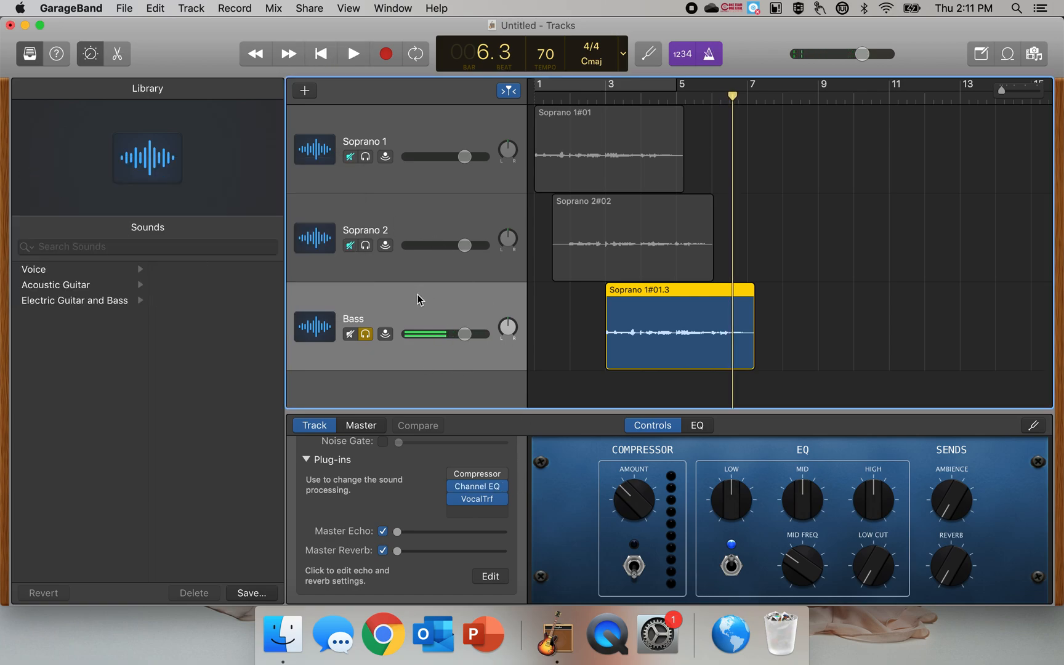
Unsolo Bass and play all three tracks together briefly, then stop
click(366, 334)
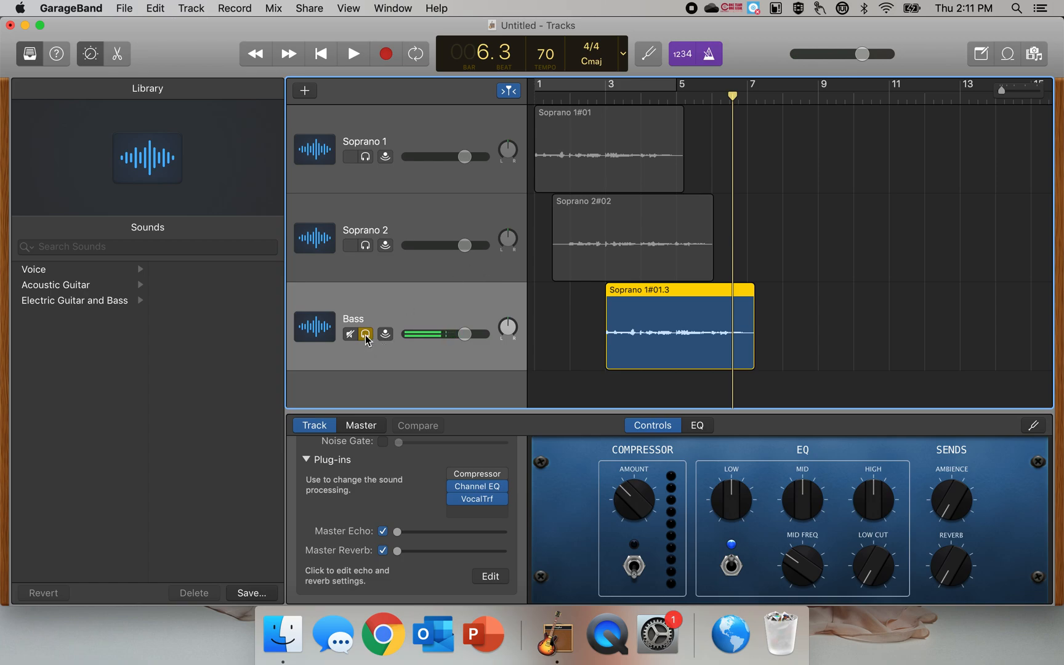
click(366, 333)
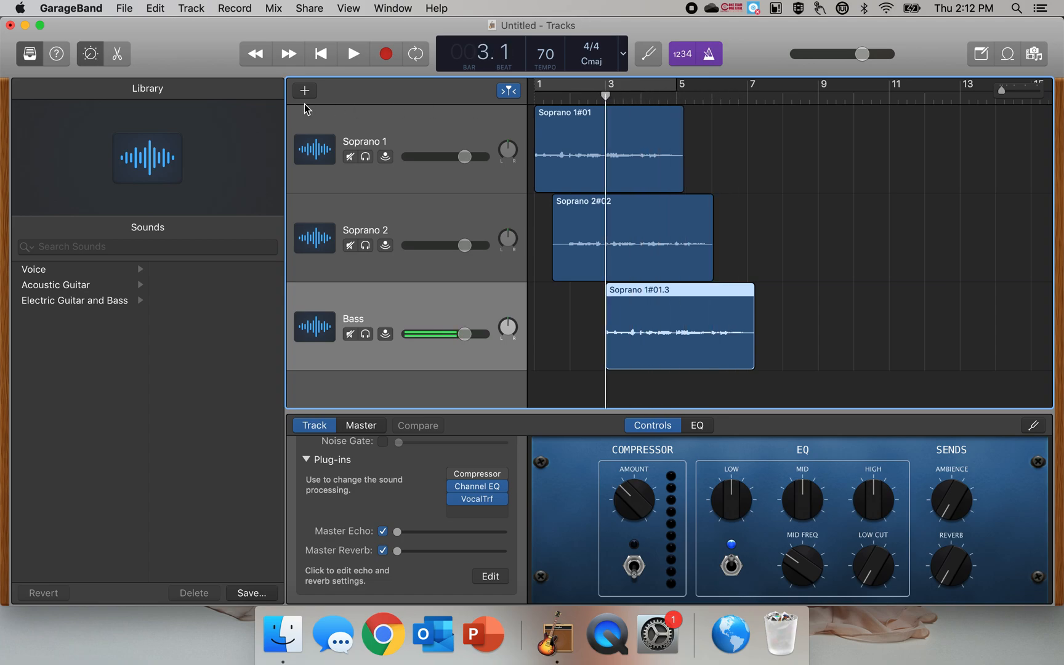
click(352, 54)
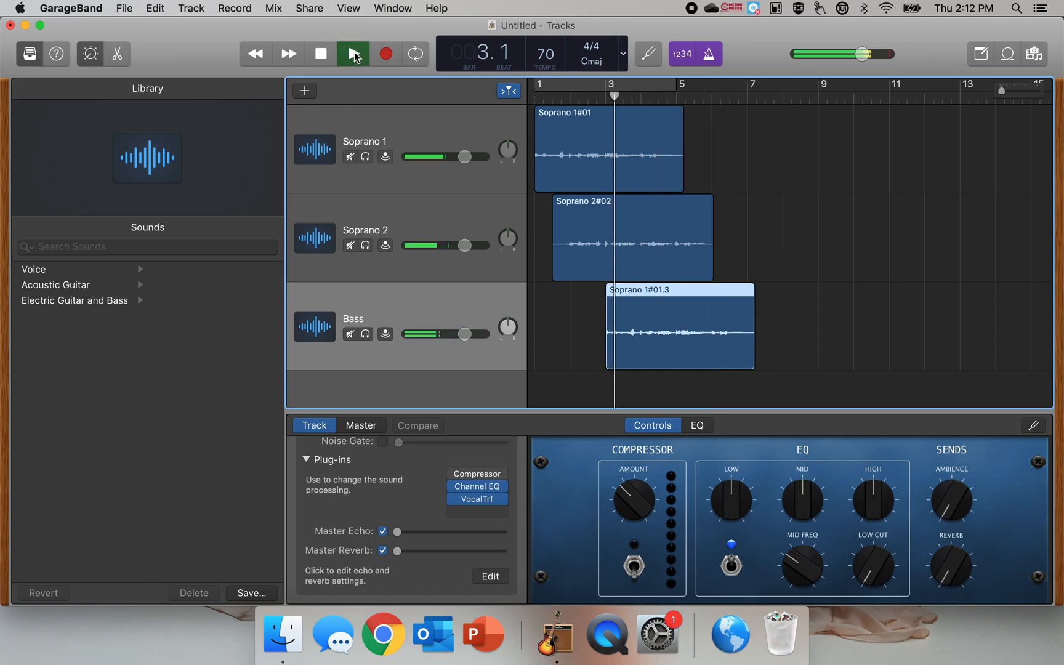
click(352, 54)
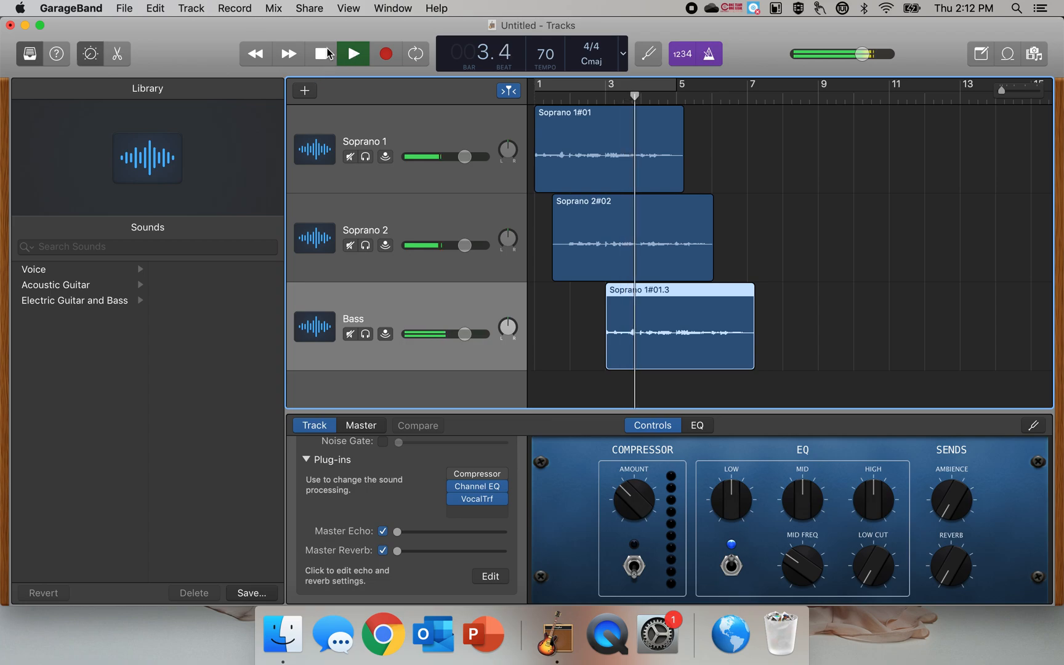
click(352, 54)
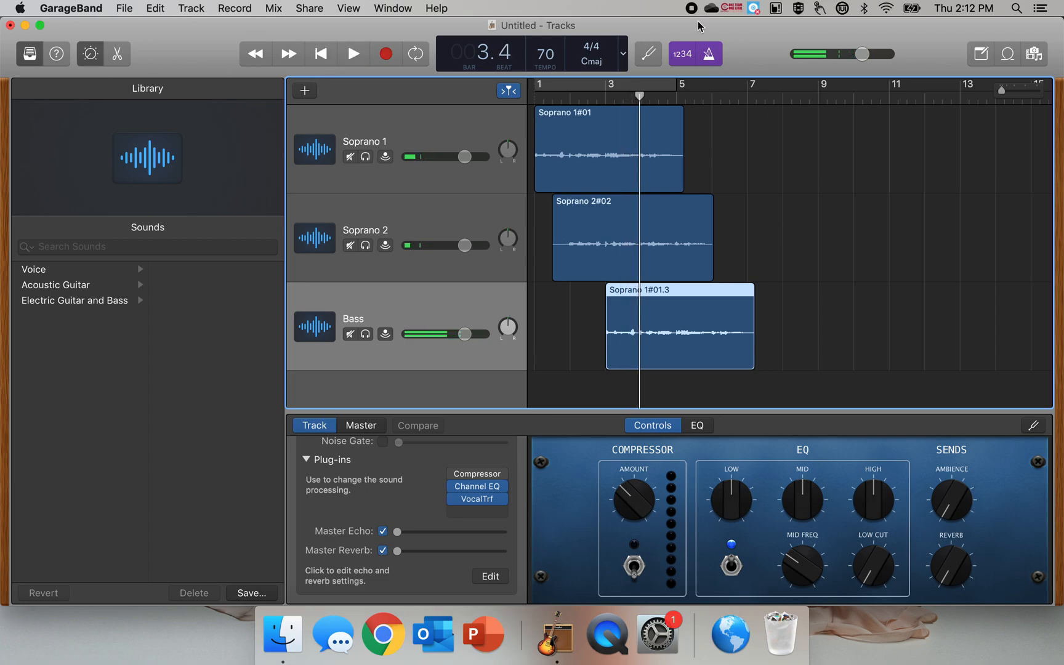